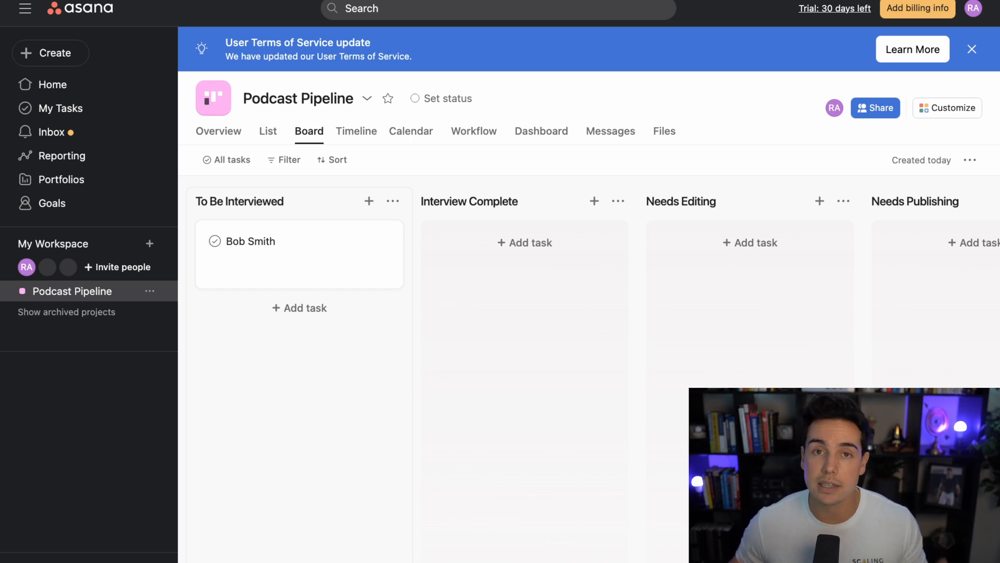
# Step: Open the Workflow view and scroll to the Interview Complete section's automatic actions
pyautogui.click(946, 170)
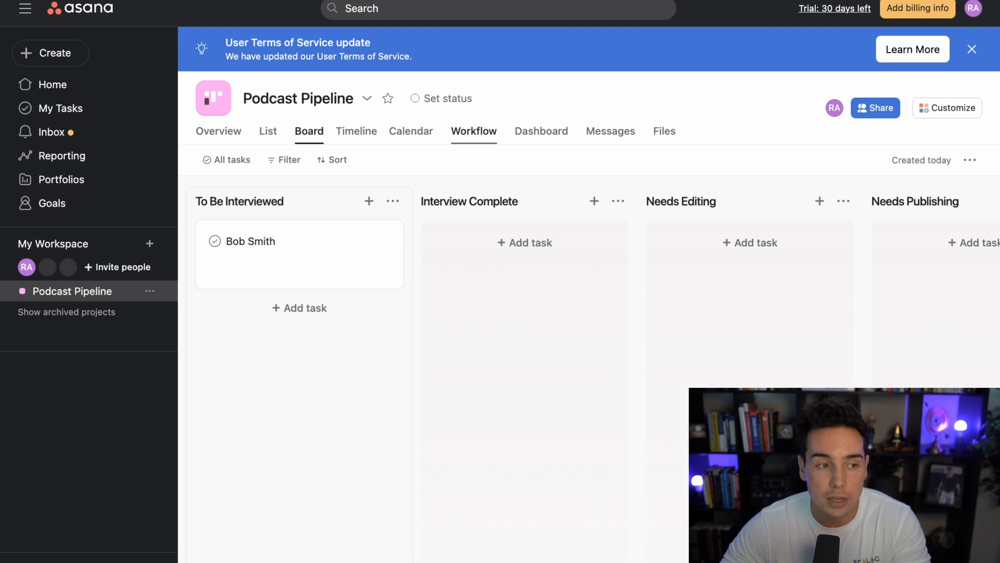
pyautogui.click(474, 131)
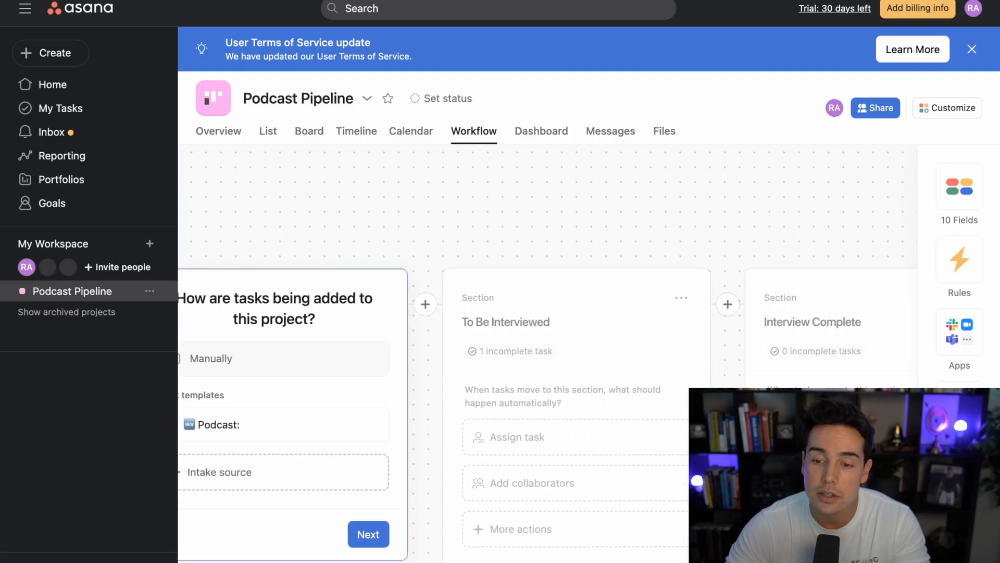
pyautogui.click(369, 534)
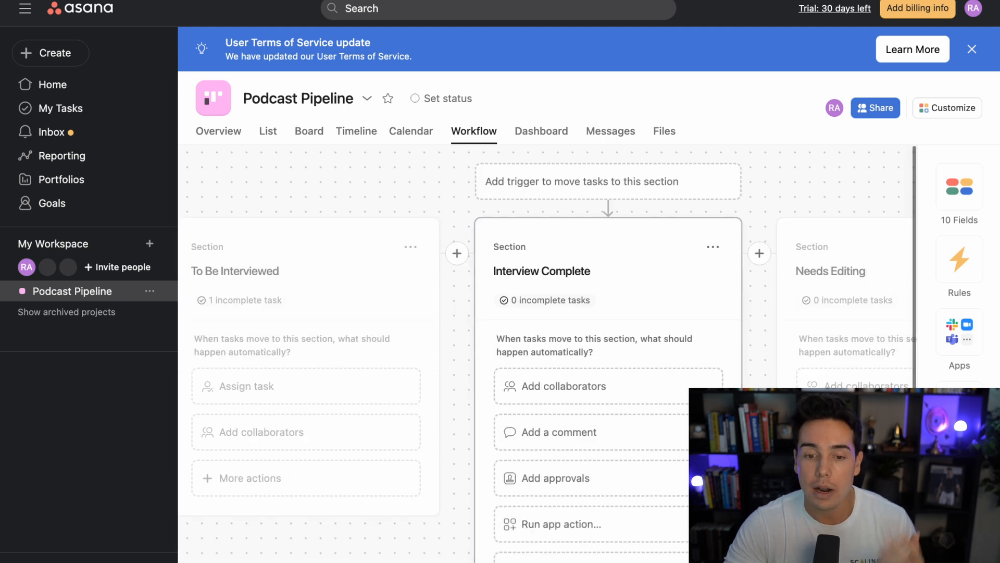
pyautogui.scroll(-3)
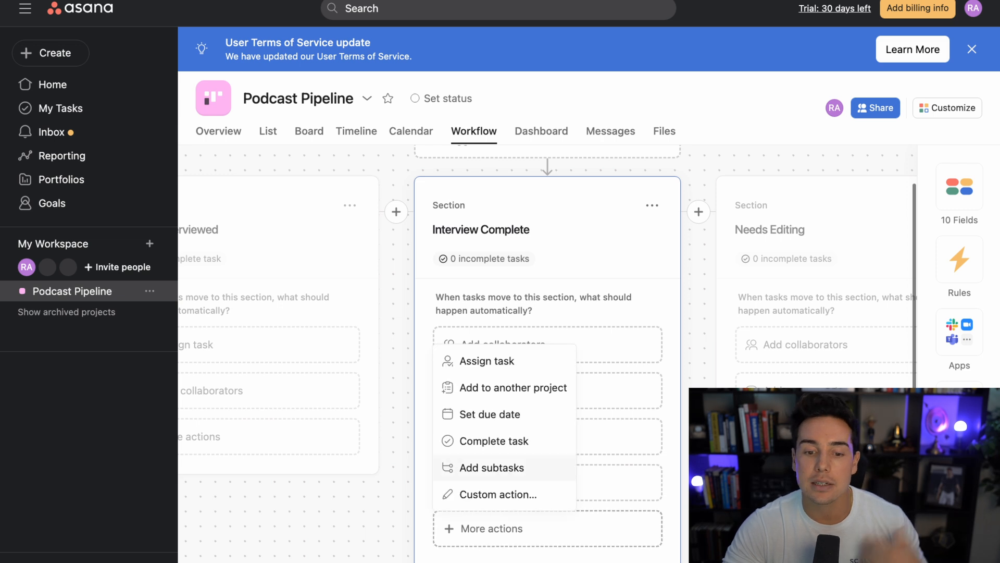
# Step: Create an Interview Complete rule adding subtask 'Upload To Google Drive Folder', due in 0 days, assigned to yourself
pyautogui.click(491, 468)
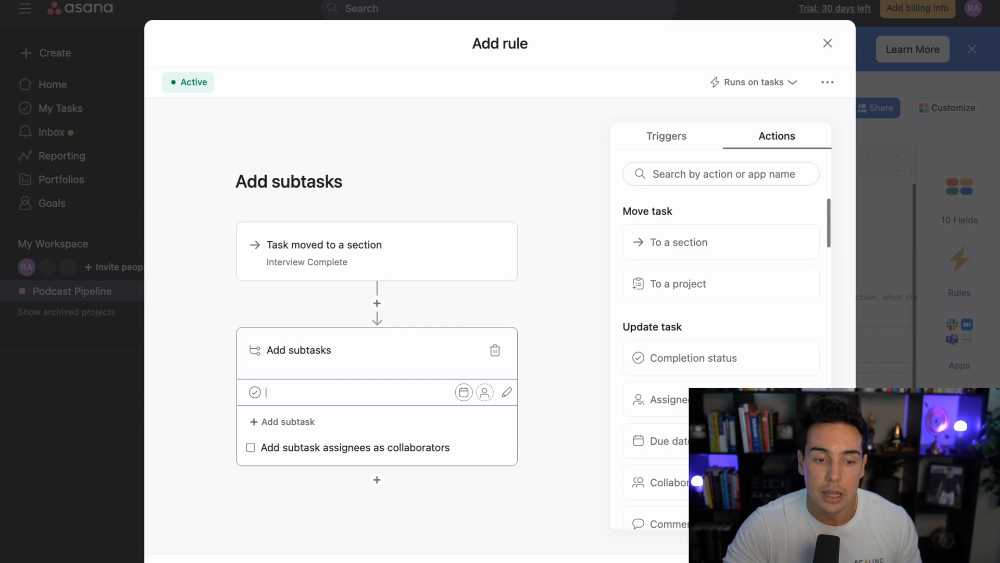
pyautogui.write('Upload')
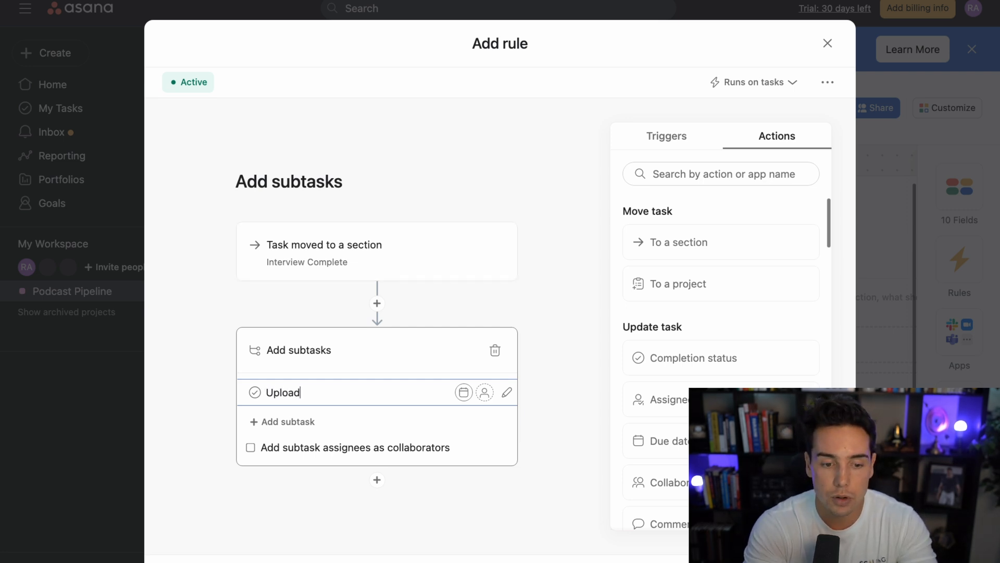
pyautogui.write('To Google Drive')
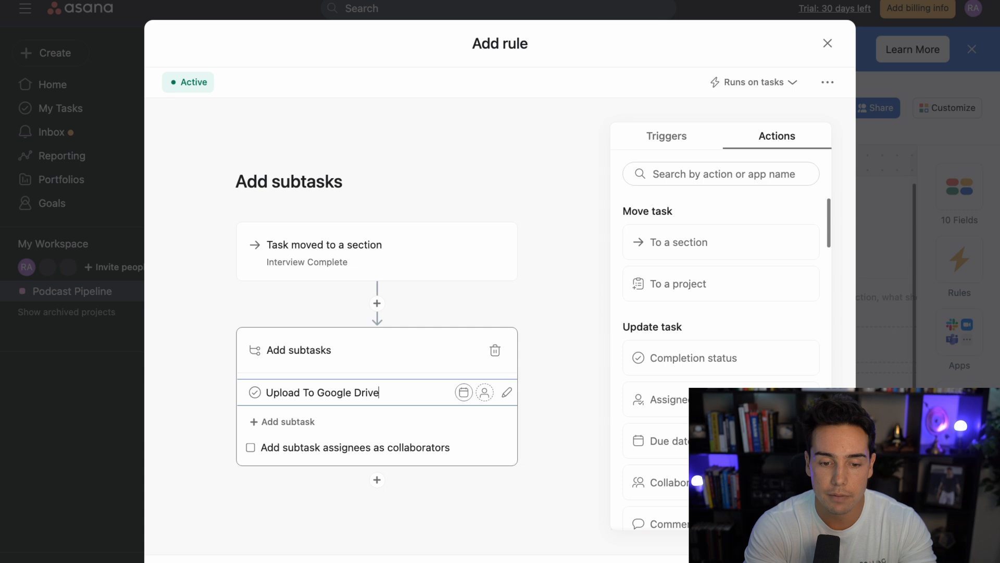
pyautogui.write('Fol')
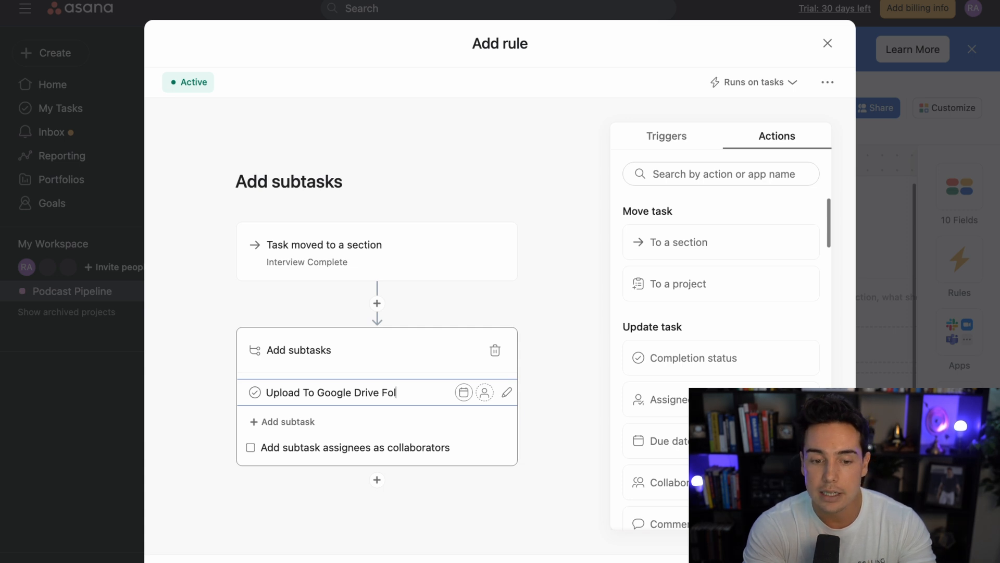
pyautogui.write('der')
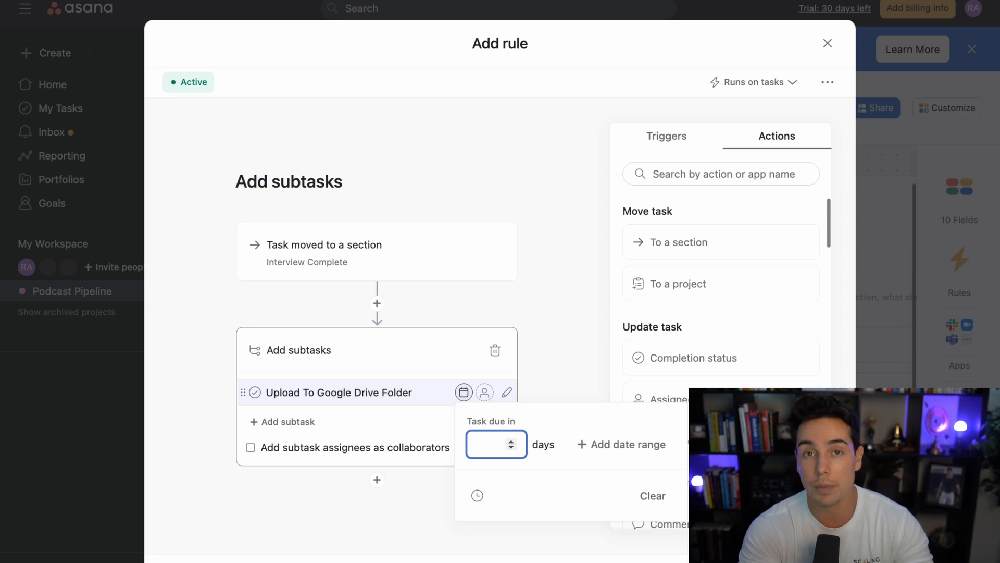
pyautogui.write('0')
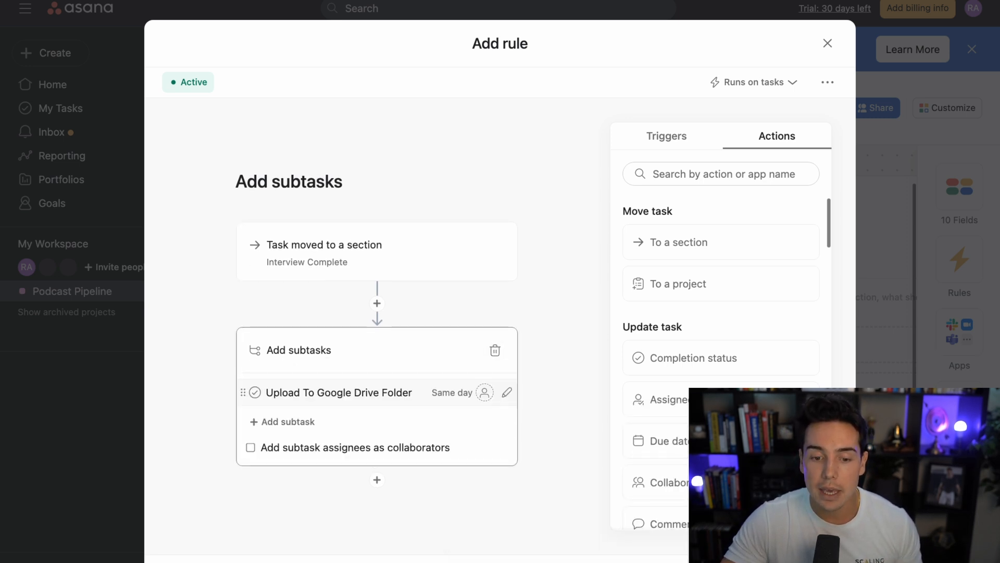
pyautogui.click(485, 392)
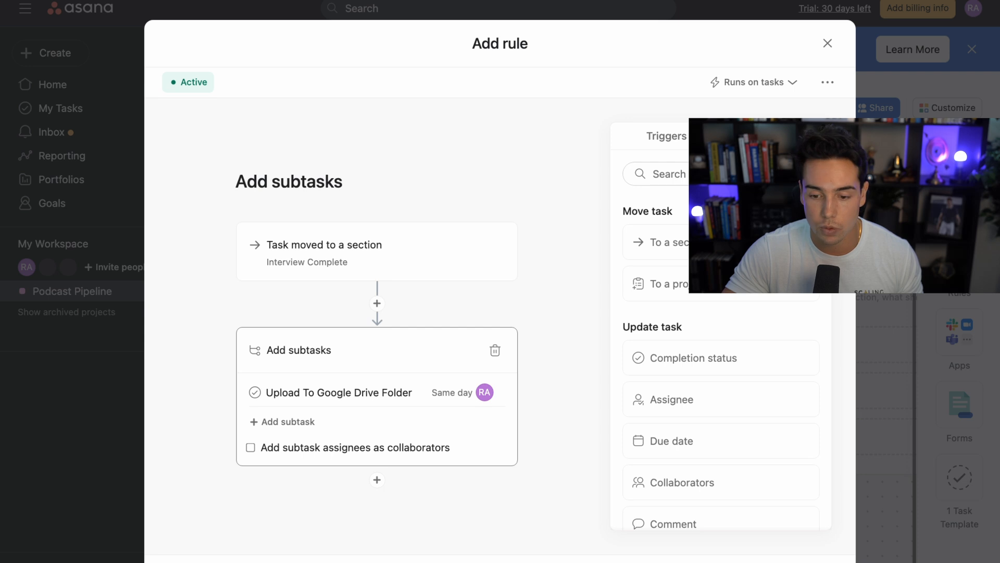
pyautogui.click(827, 44)
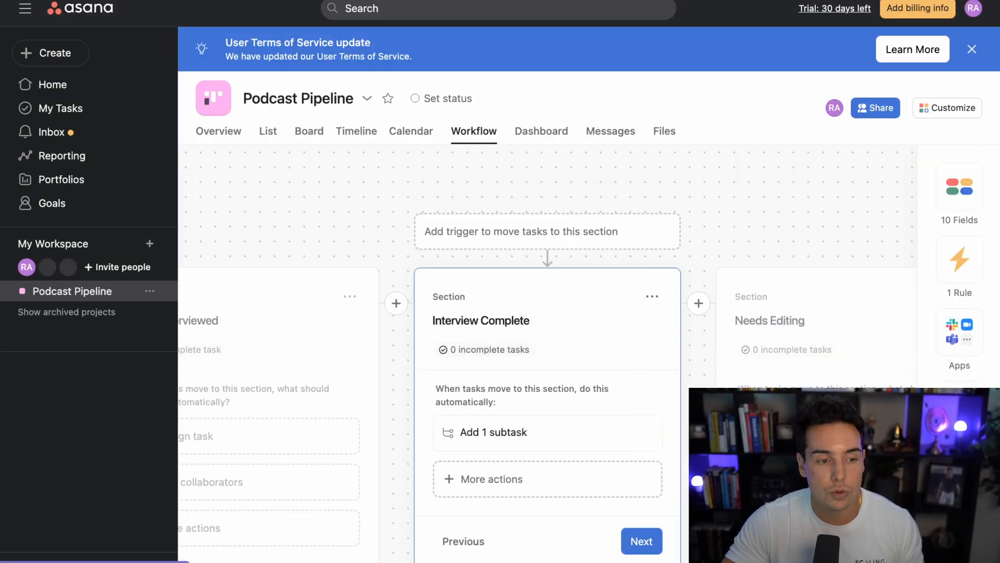
# Step: Confirm Bob Smith's auto-added Upload To Google Drive Folder subtask on the board and in My Priorities
pyautogui.click(309, 130)
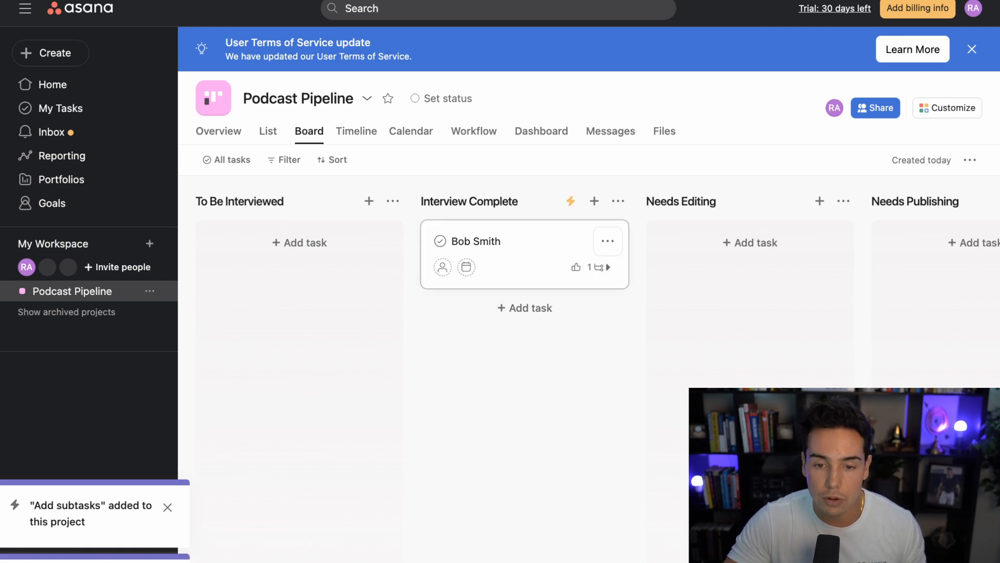
pyautogui.click(474, 240)
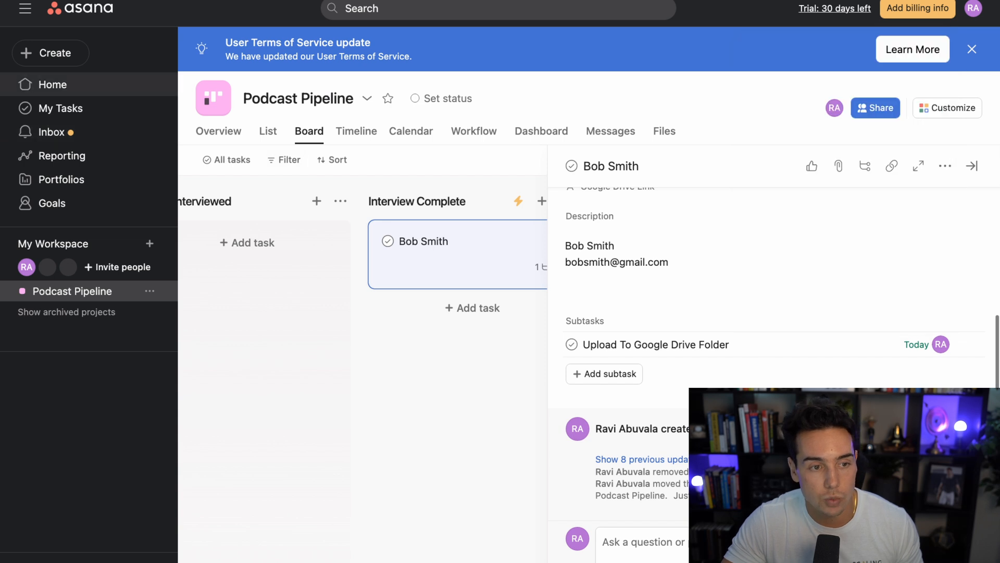
pyautogui.click(53, 84)
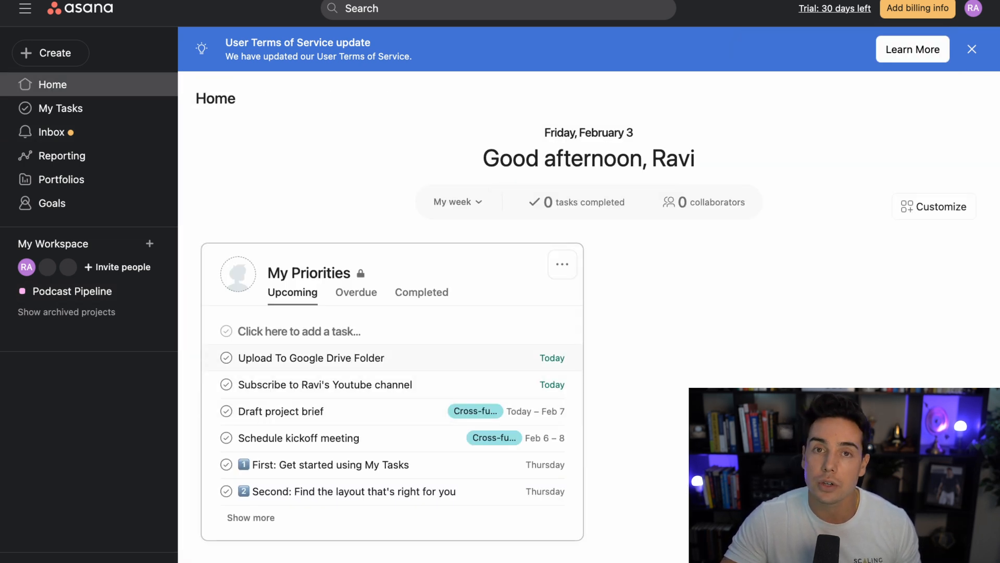
pyautogui.click(73, 291)
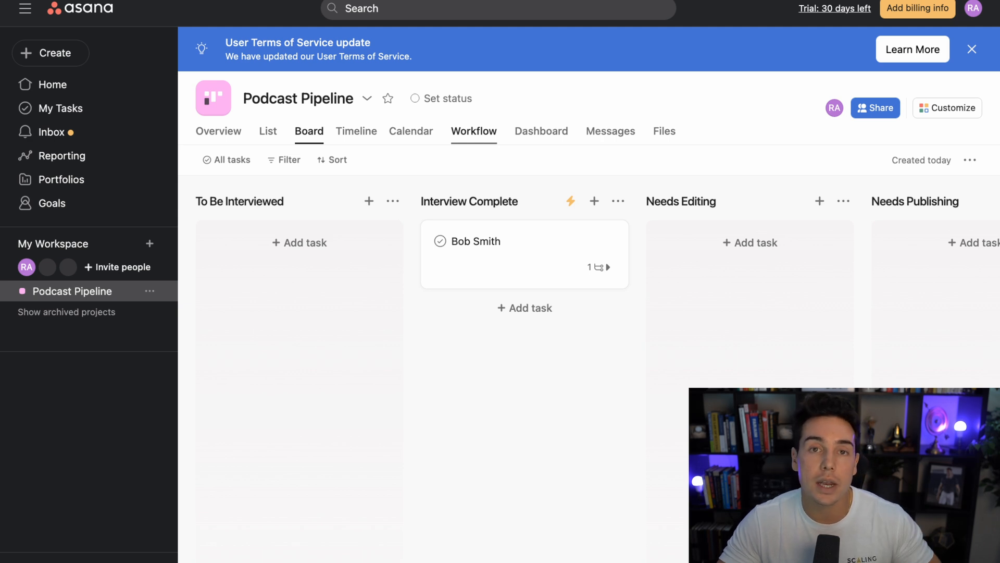
# Step: From Workflow, start a draft rule for tasks moved to To Be Interviewed and select its title
pyautogui.click(474, 130)
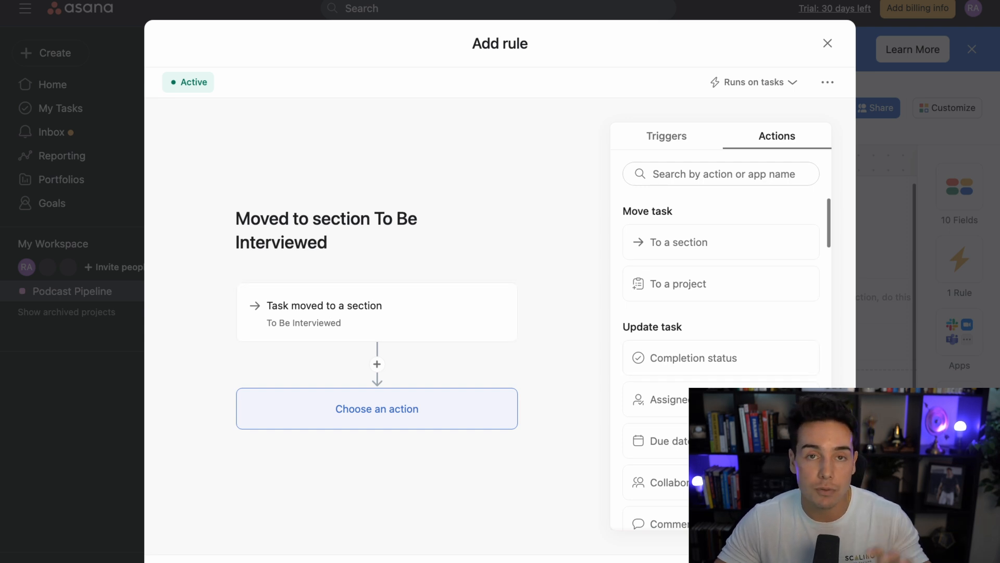
pyautogui.click(325, 230)
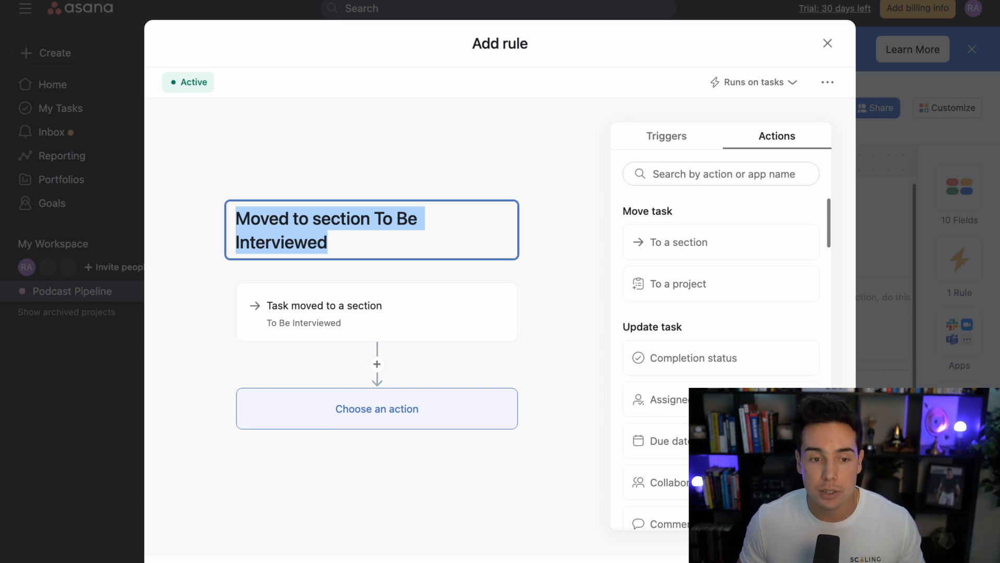
# Step: Prefix the rule title with 'Ravi |' and add a second trigger slot
pyautogui.click(372, 229)
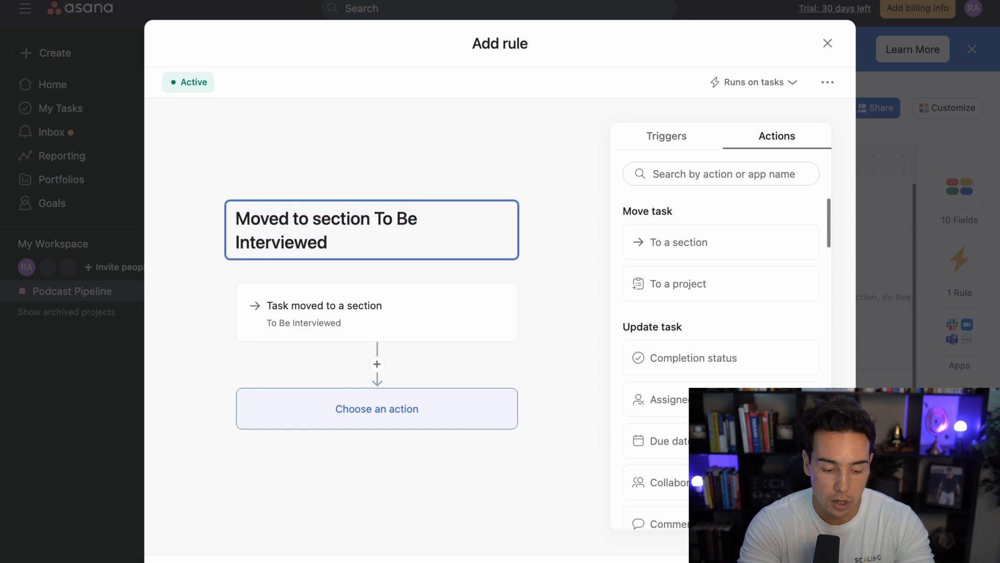
pyautogui.write('Ravi |')
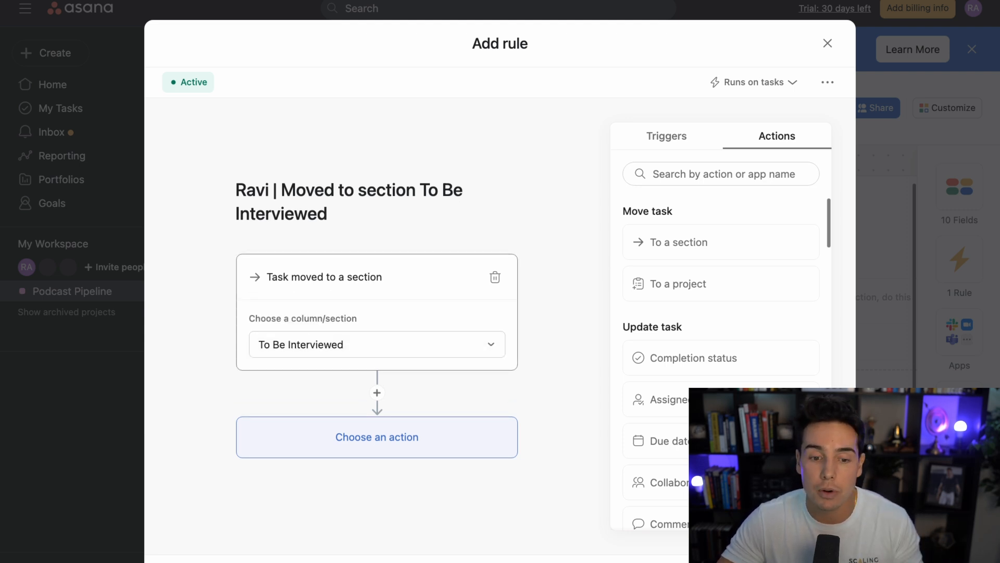
pyautogui.click(665, 136)
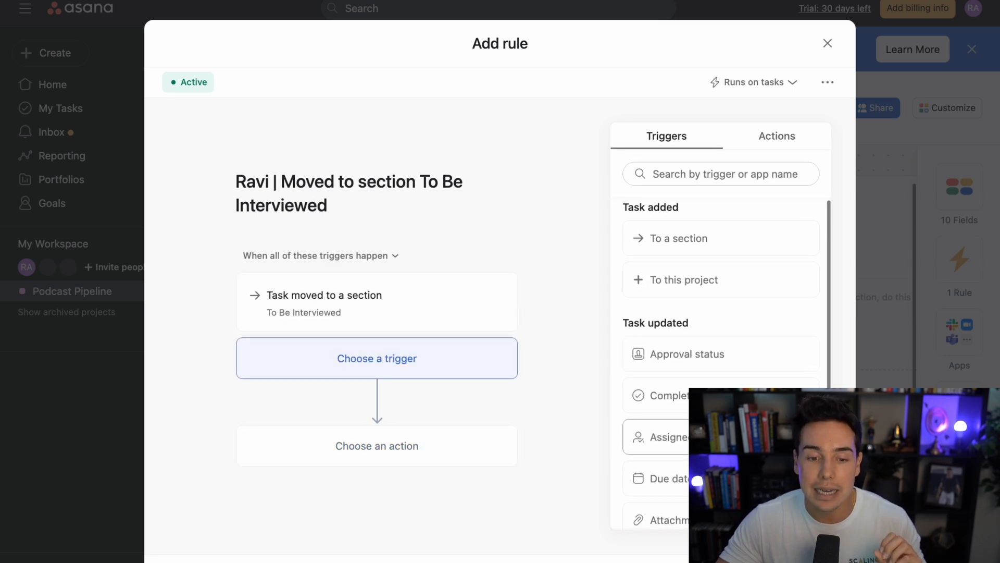
# Step: Add a 'task assigned to Ravi Abuvala' trigger and require all triggers to match
pyautogui.click(777, 136)
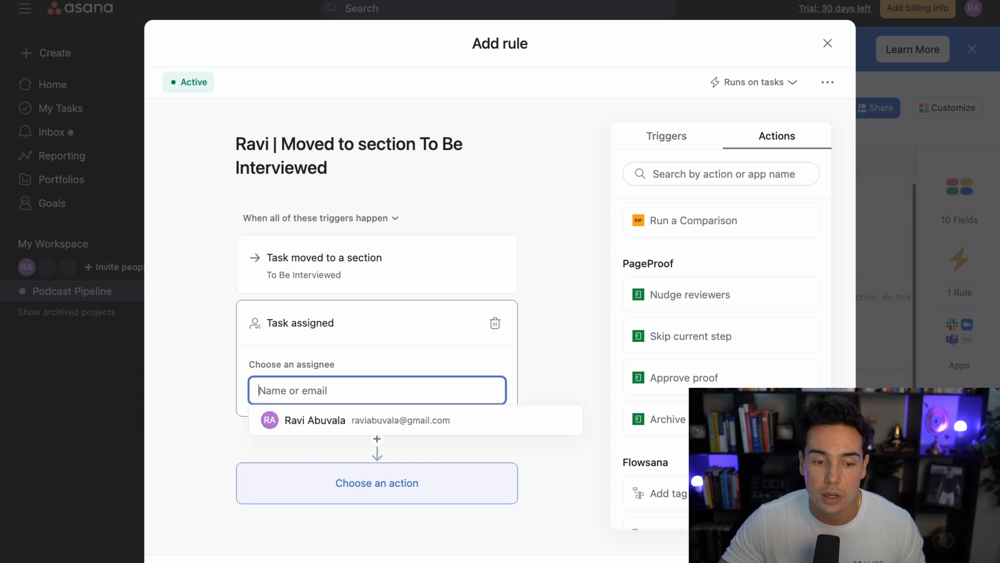
pyautogui.click(354, 420)
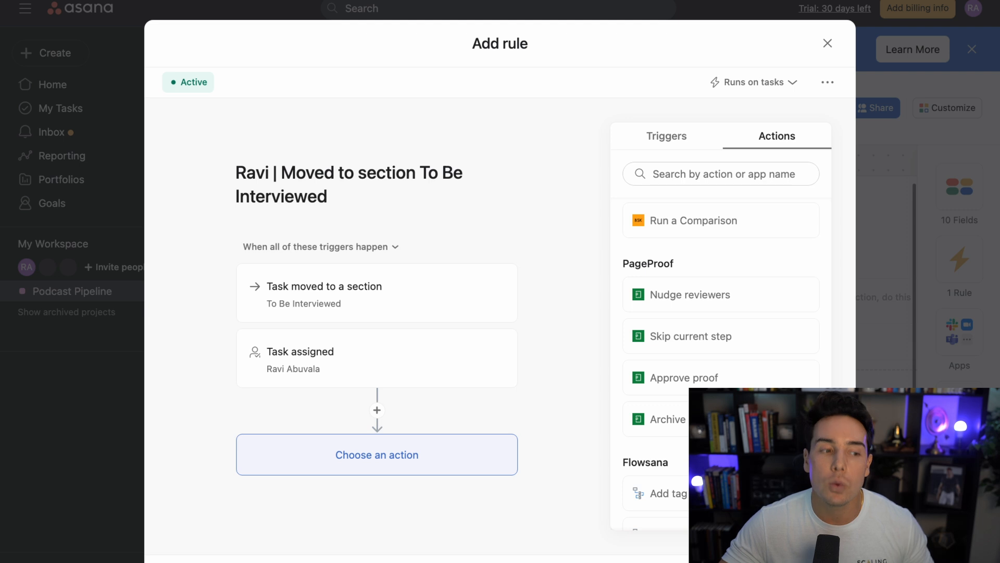
pyautogui.click(319, 247)
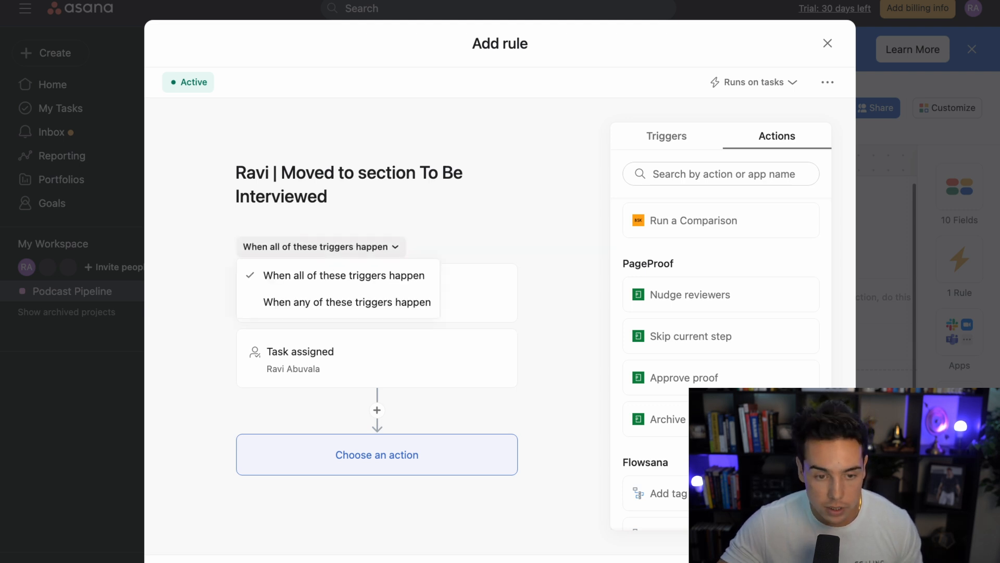
pyautogui.click(347, 301)
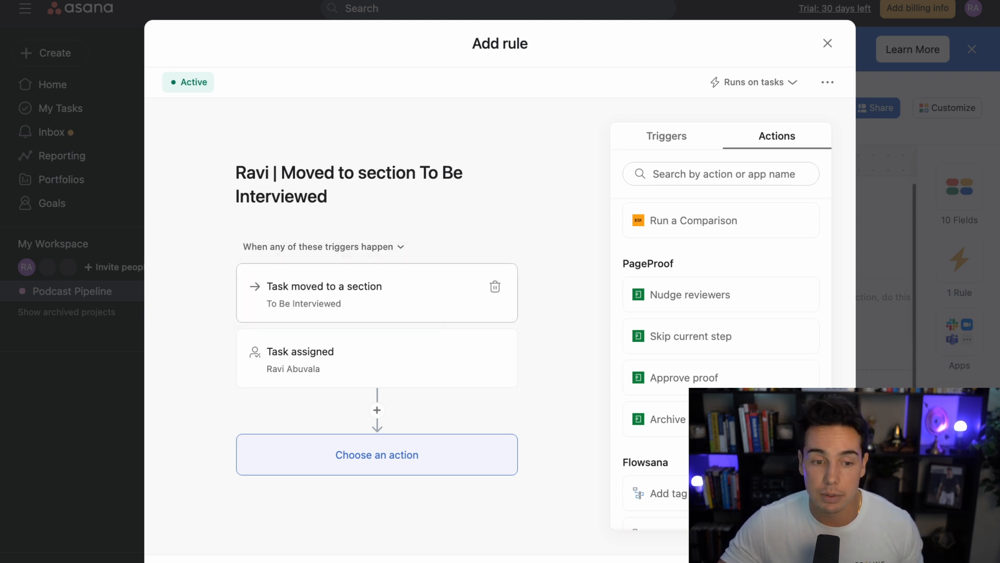
pyautogui.moveTo(377, 358)
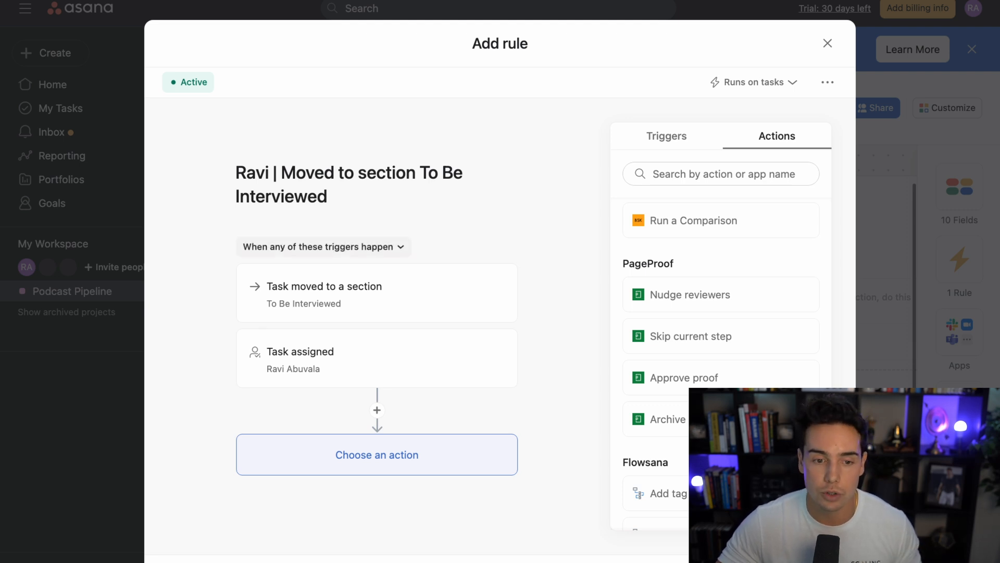
pyautogui.click(322, 247)
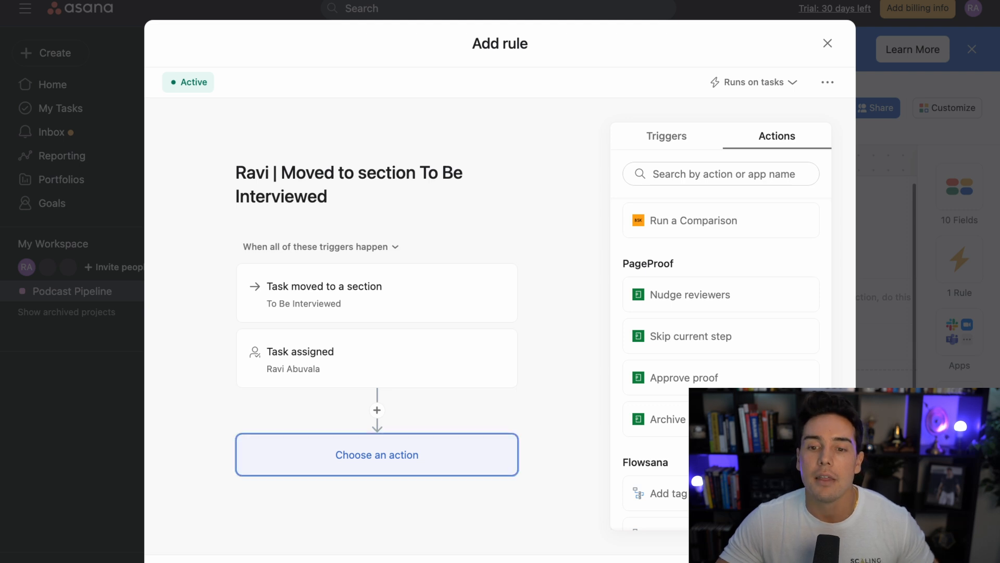
pyautogui.scroll(-3)
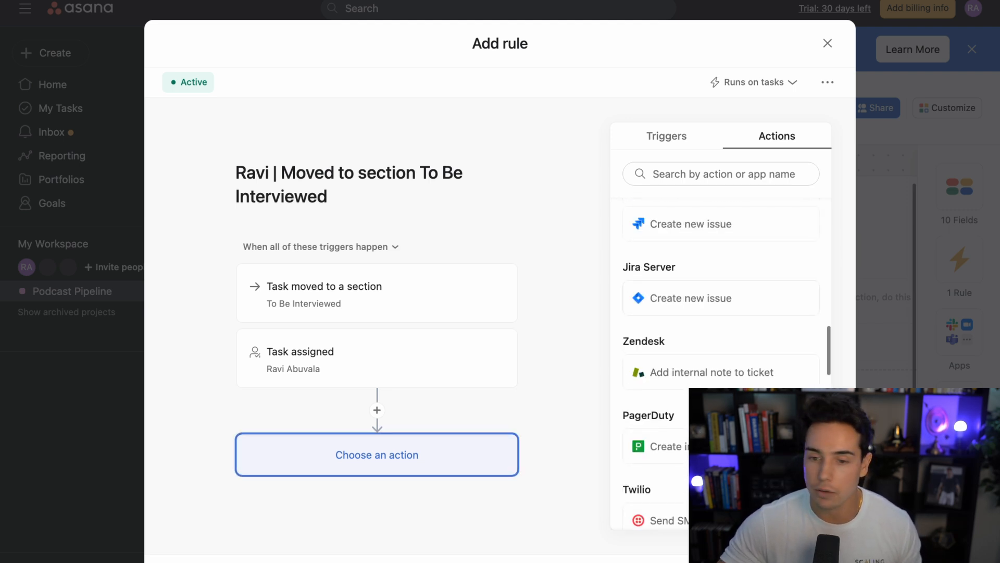
pyautogui.scroll(3)
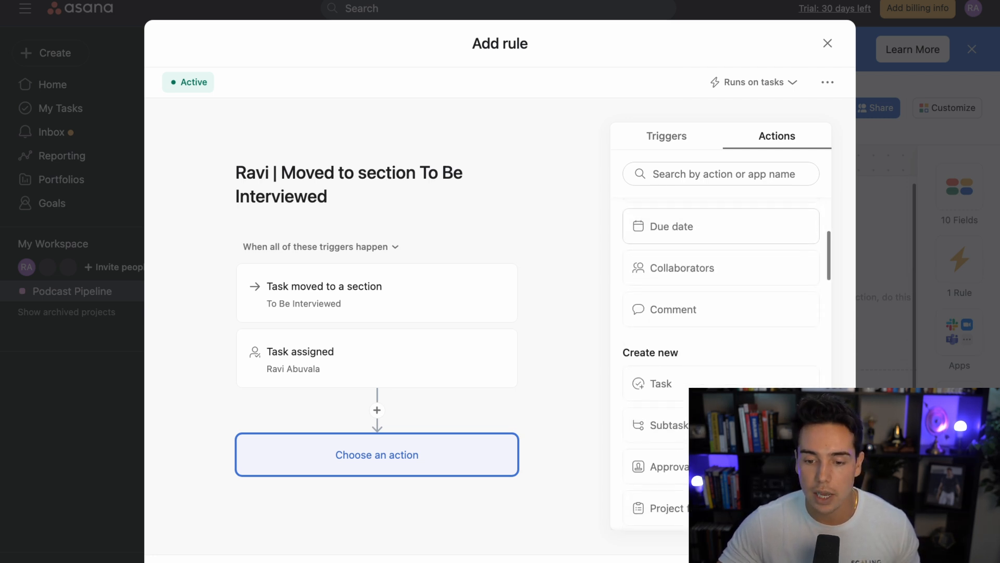
# Step: Give the rule a 'Send Podcast Questions' subtask action, due same day and assigned, and save it
pyautogui.click(668, 426)
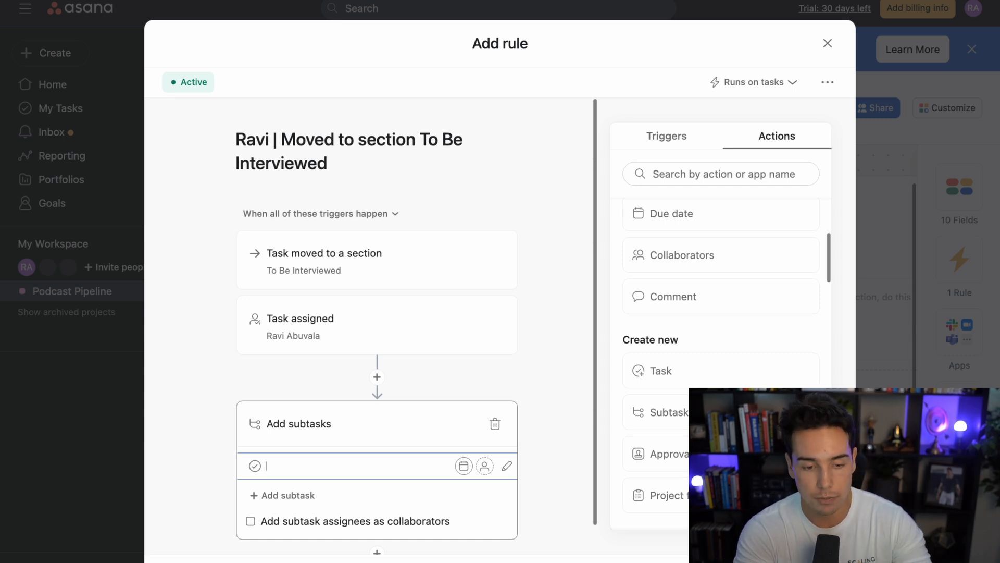
pyautogui.write('Send Poda')
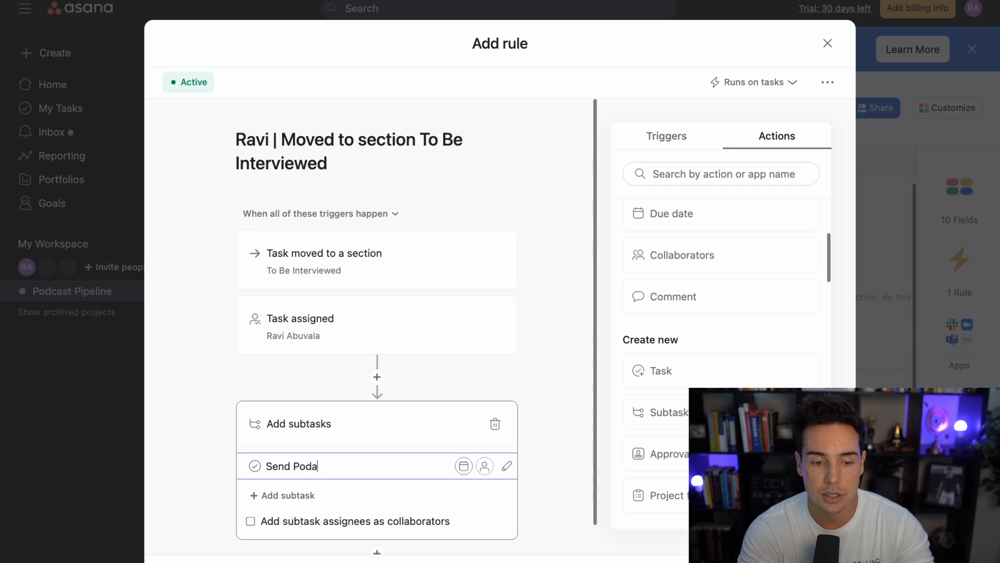
pyautogui.write('cast Ques')
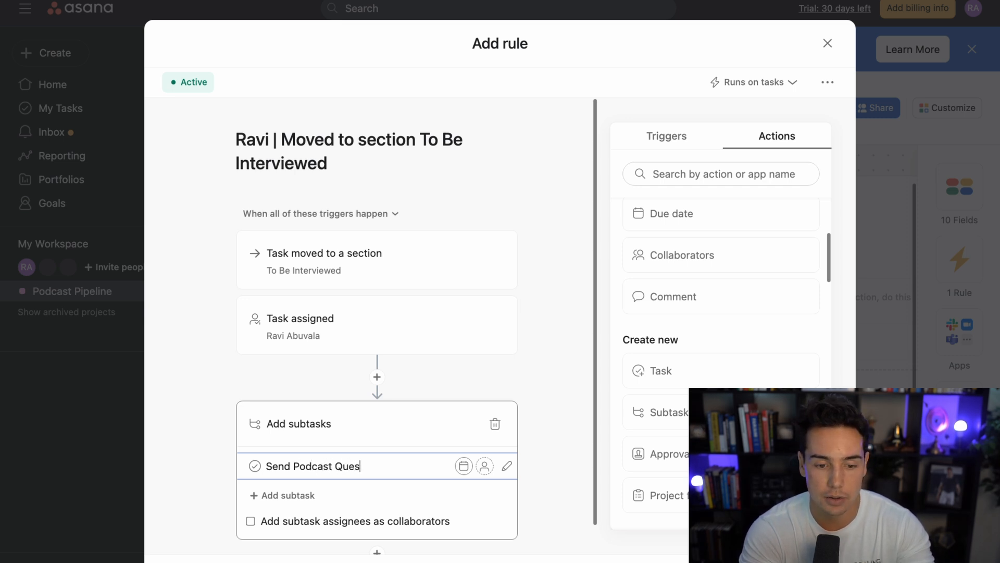
pyautogui.write('tions')
pyautogui.write('14')
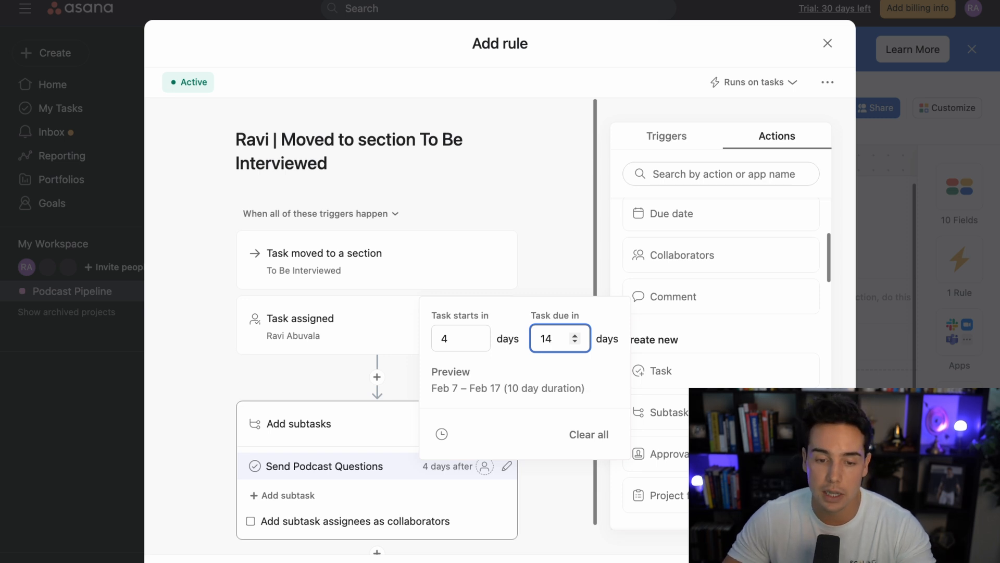
pyautogui.click(587, 435)
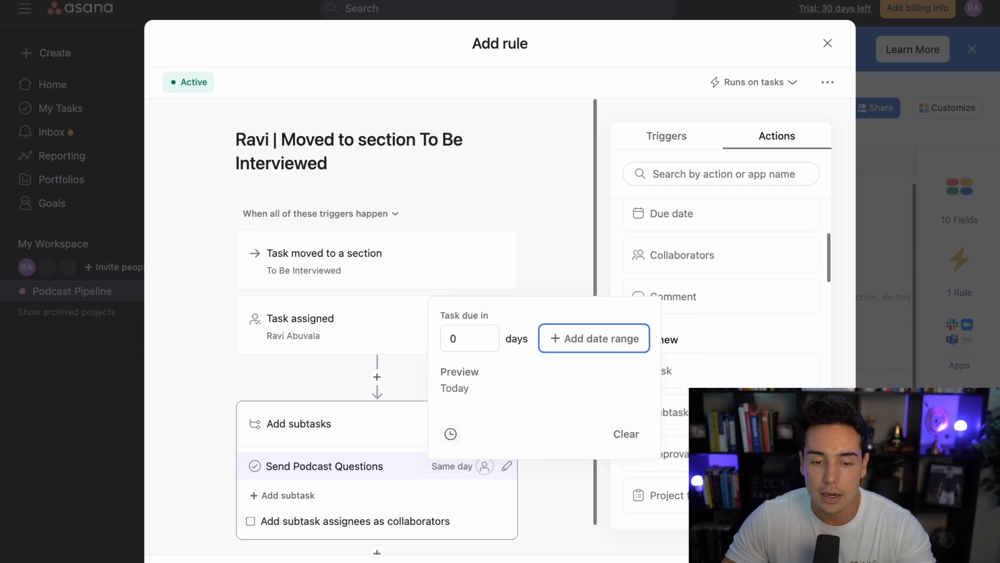
pyautogui.click(485, 466)
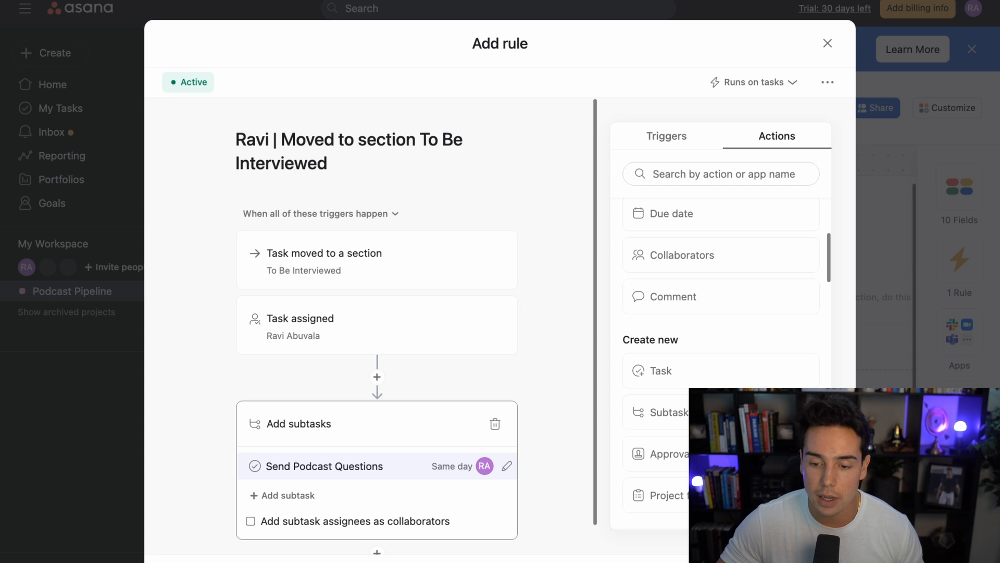
pyautogui.click(827, 43)
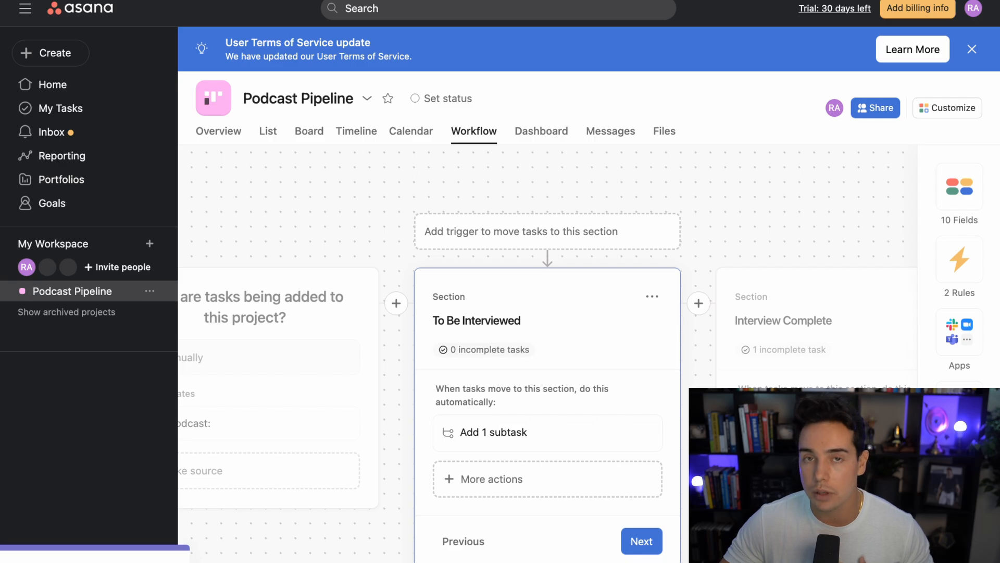
# Step: On the board, assign Bob Smith in To Be Interviewed and expand its Send Podcast Questions subtask
pyautogui.click(309, 131)
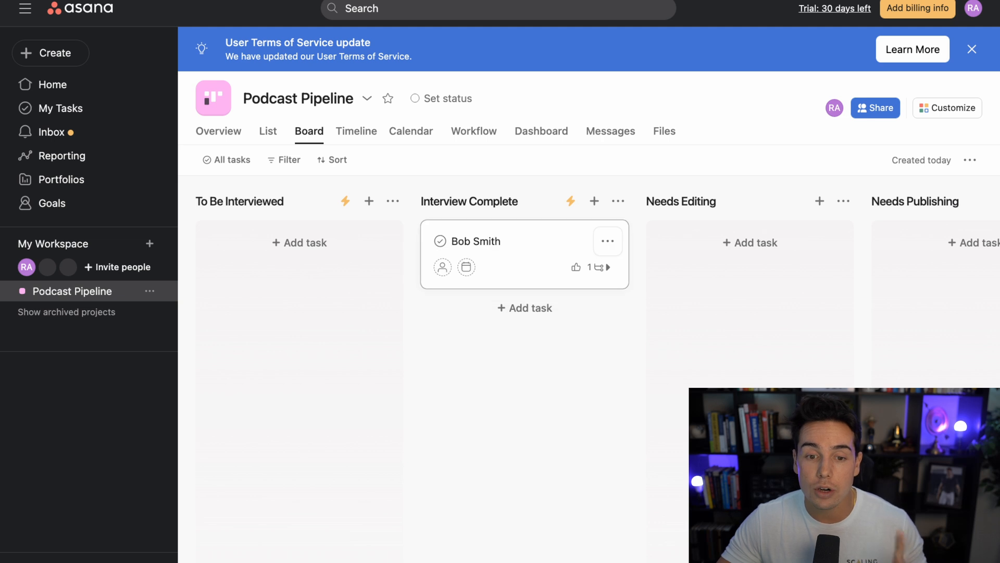
pyautogui.hscroll(3)
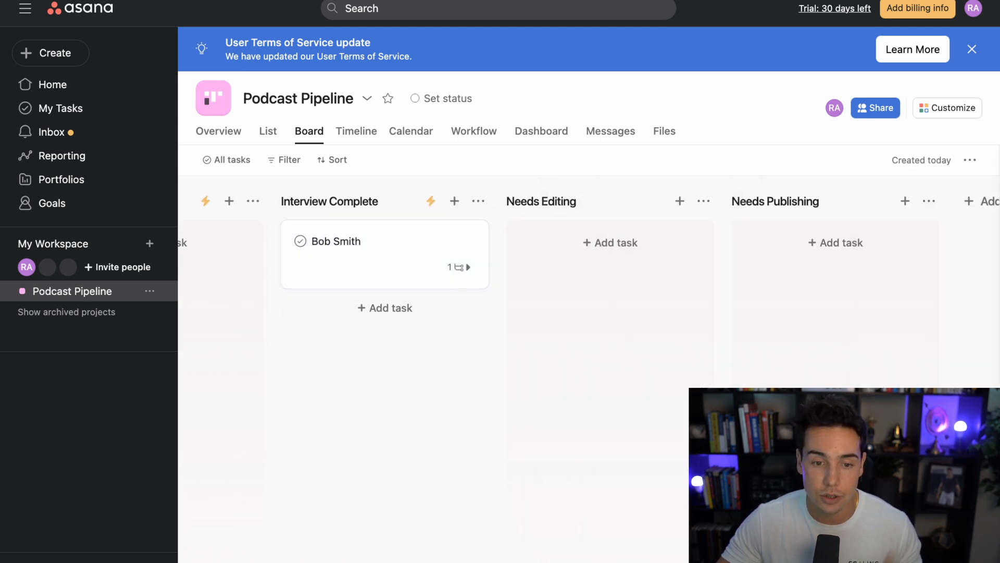
pyautogui.hscroll(-3)
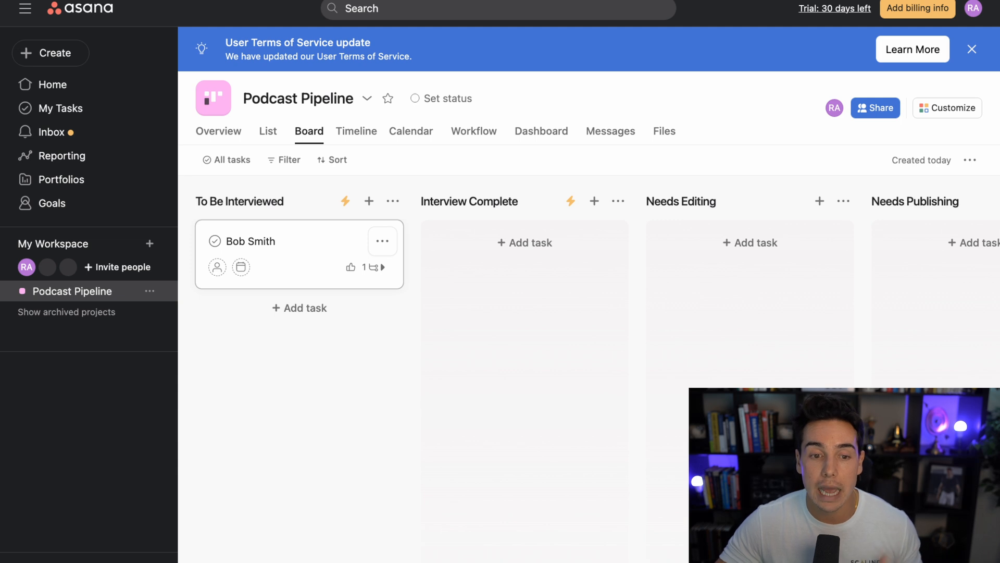
pyautogui.click(275, 241)
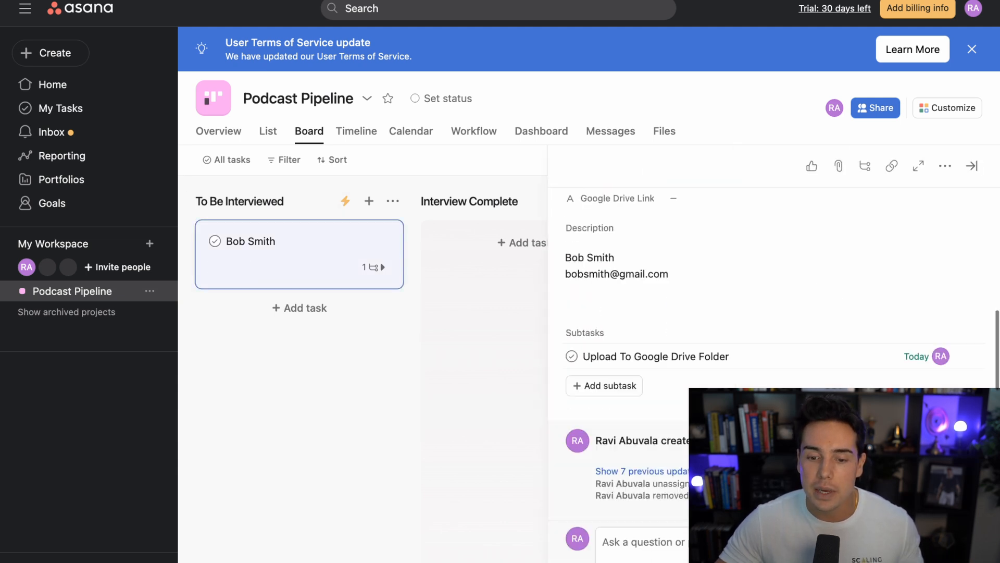
pyautogui.scroll(3)
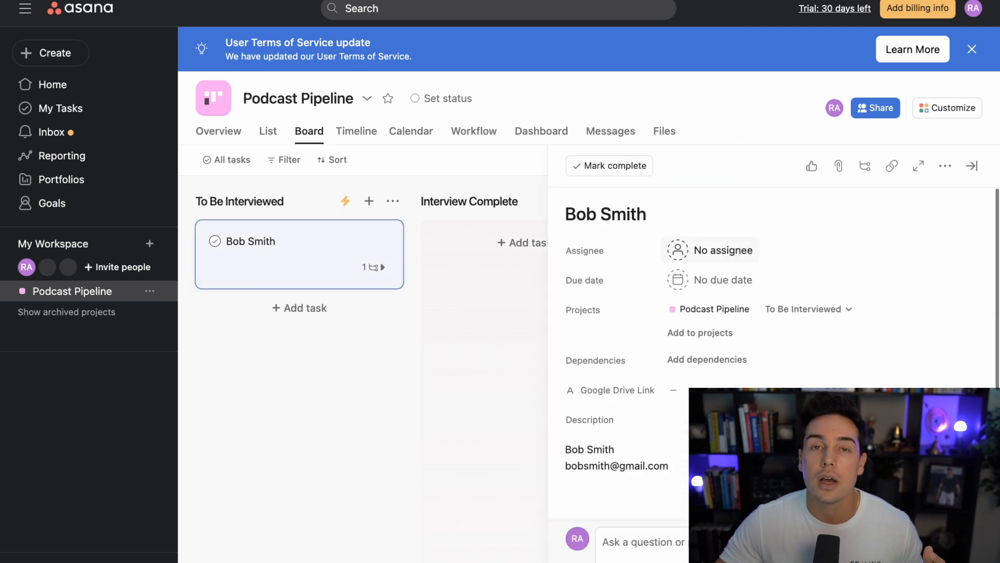
pyautogui.click(972, 166)
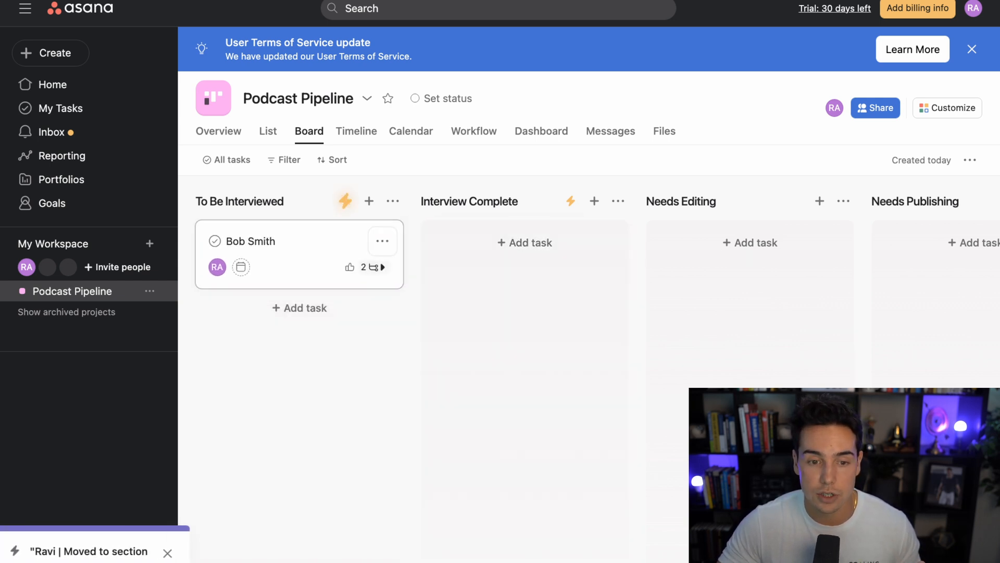
pyautogui.click(379, 266)
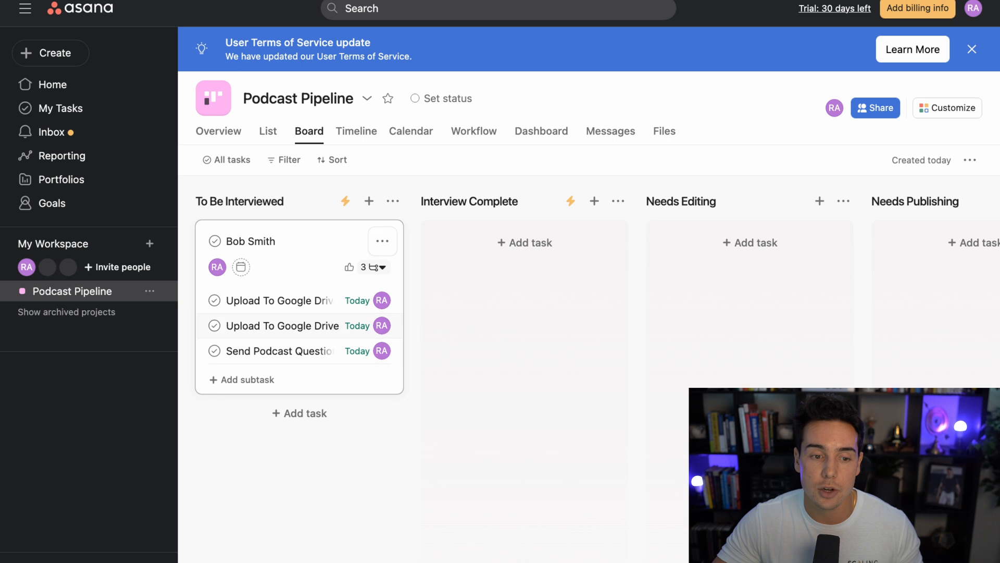
pyautogui.moveTo(217, 266)
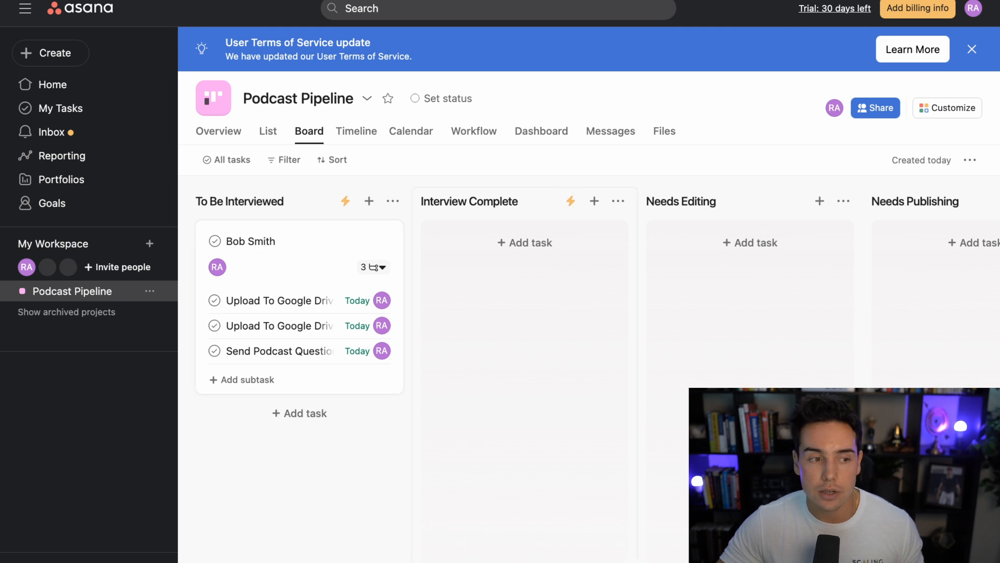
# Step: Open the live workspace's Podcast Pipeline board with New Podcast Applicant and Booking stages
pyautogui.click(344, 201)
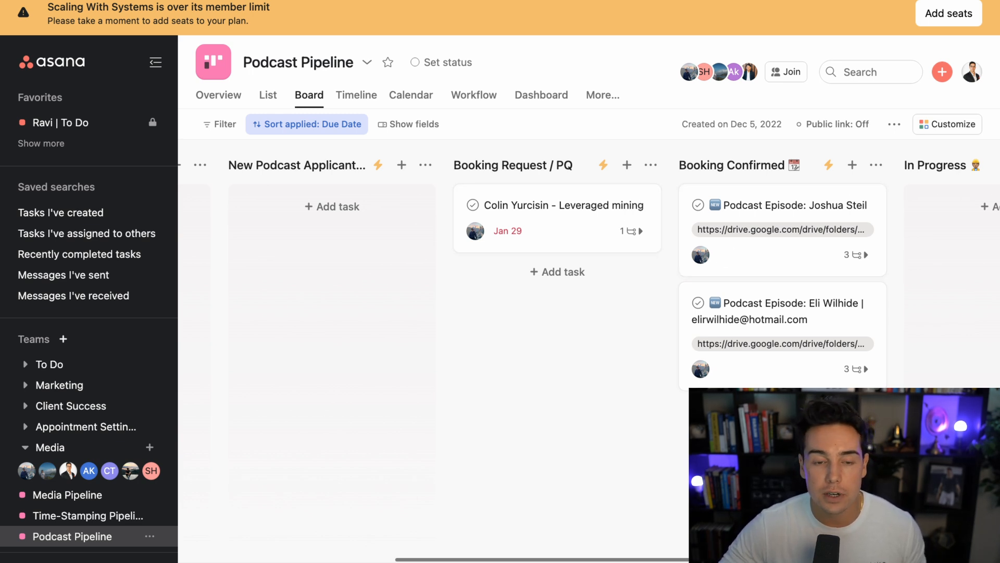
pyautogui.moveTo(828, 165)
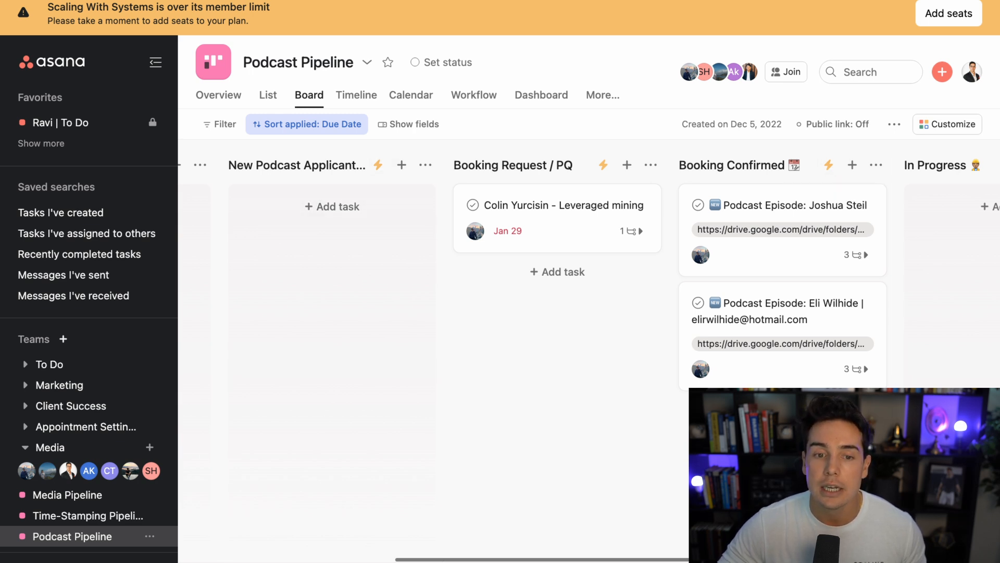
# Step: Open the New Podcast Applicants column's Send channel message rule posting to content-notifications
pyautogui.click(378, 165)
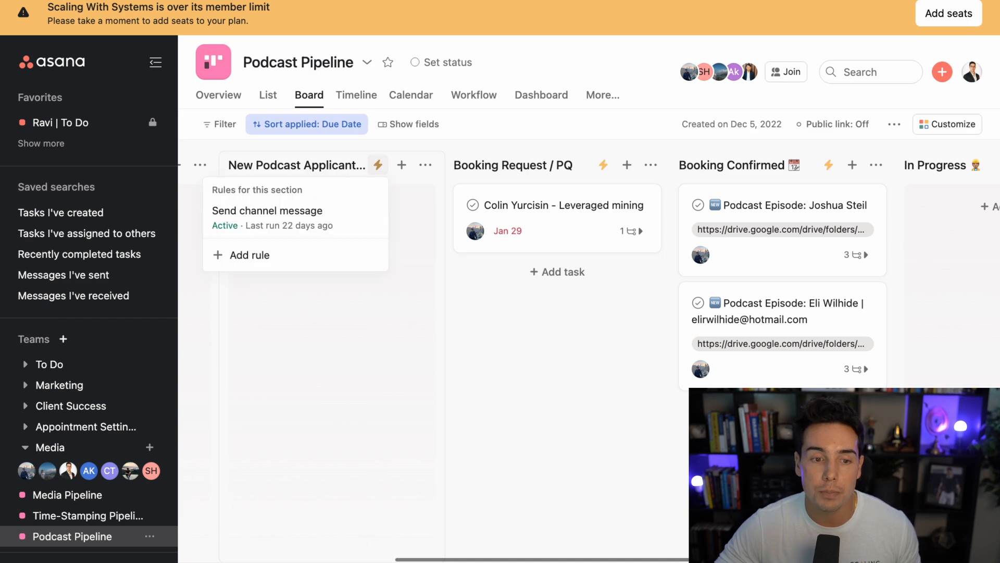
pyautogui.moveTo(267, 210)
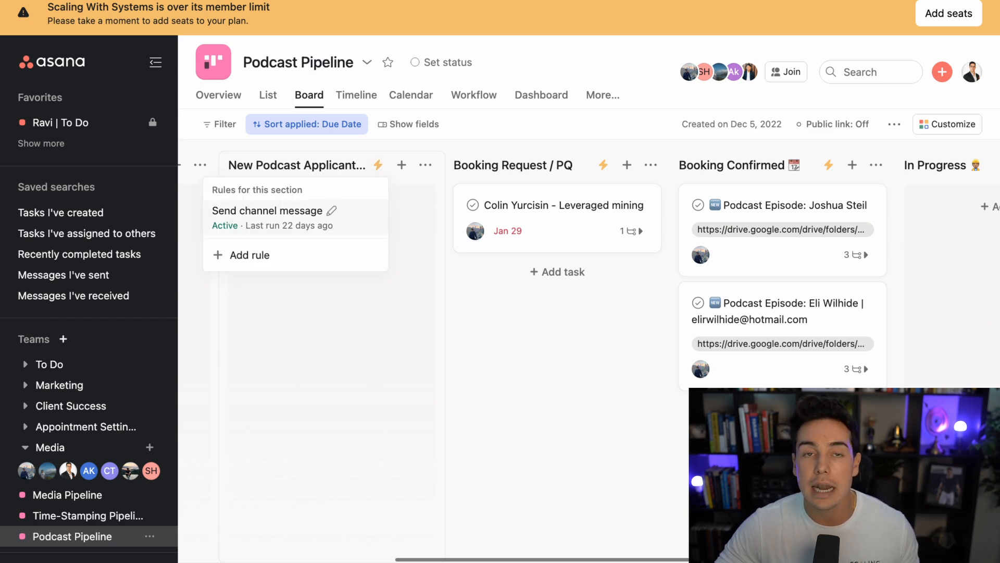
pyautogui.click(267, 210)
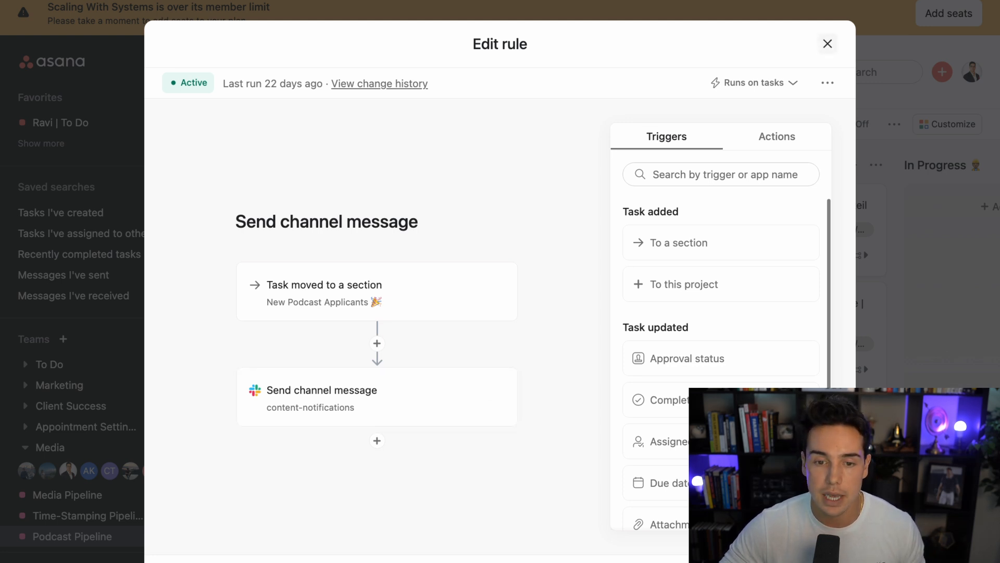
# Step: Close the channel message rule to return to the board
pyautogui.click(827, 44)
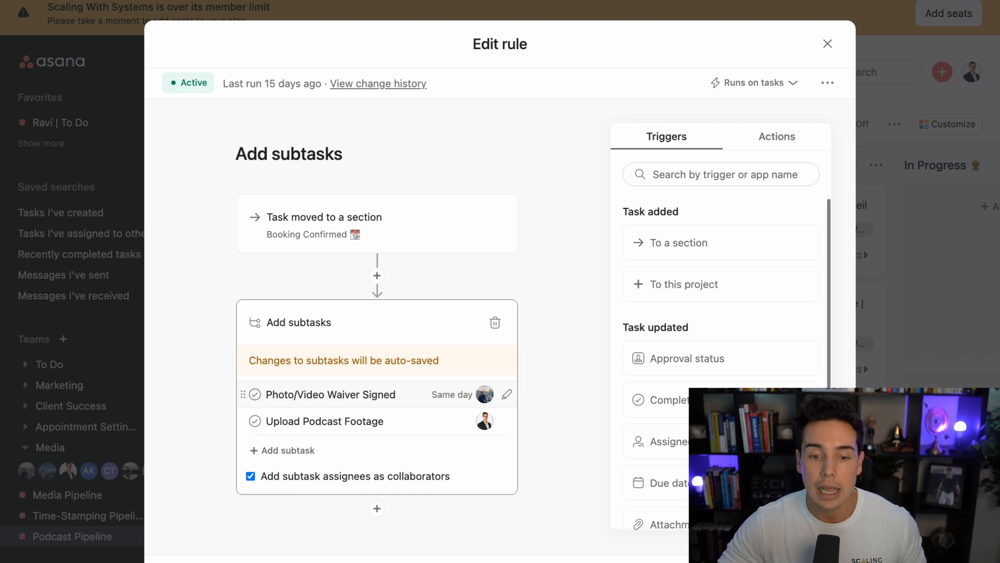
pyautogui.moveTo(342, 421)
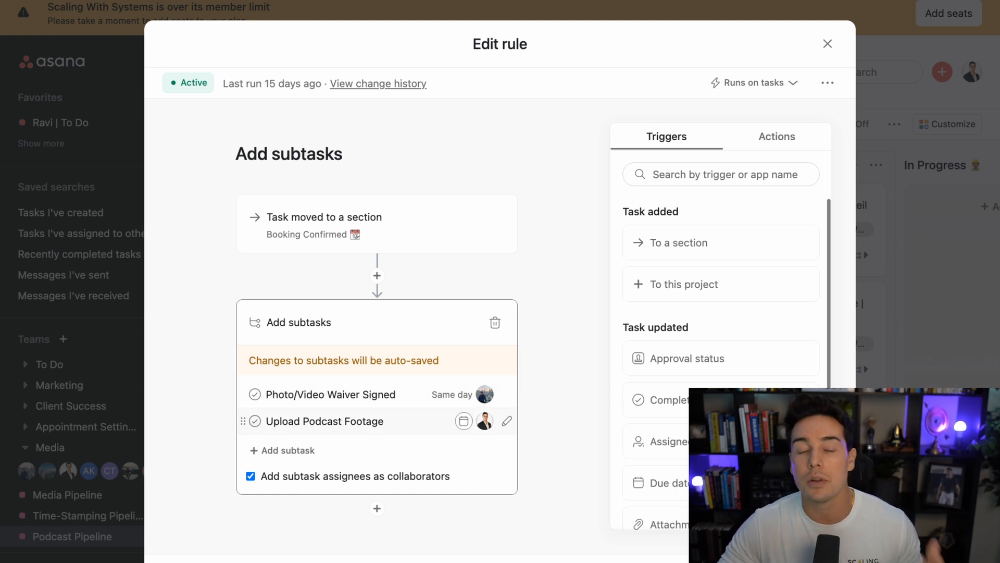